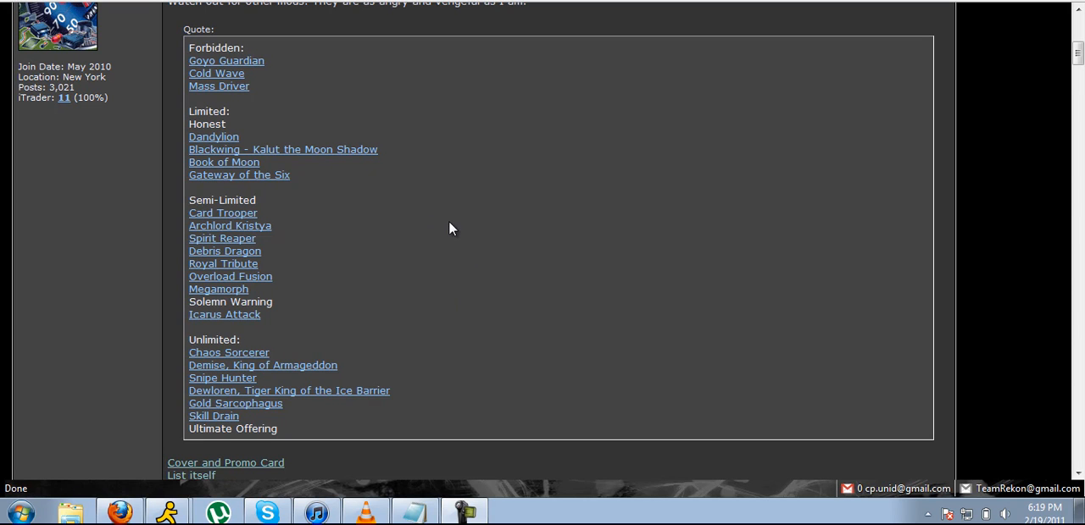
mouse_move(208, 124)
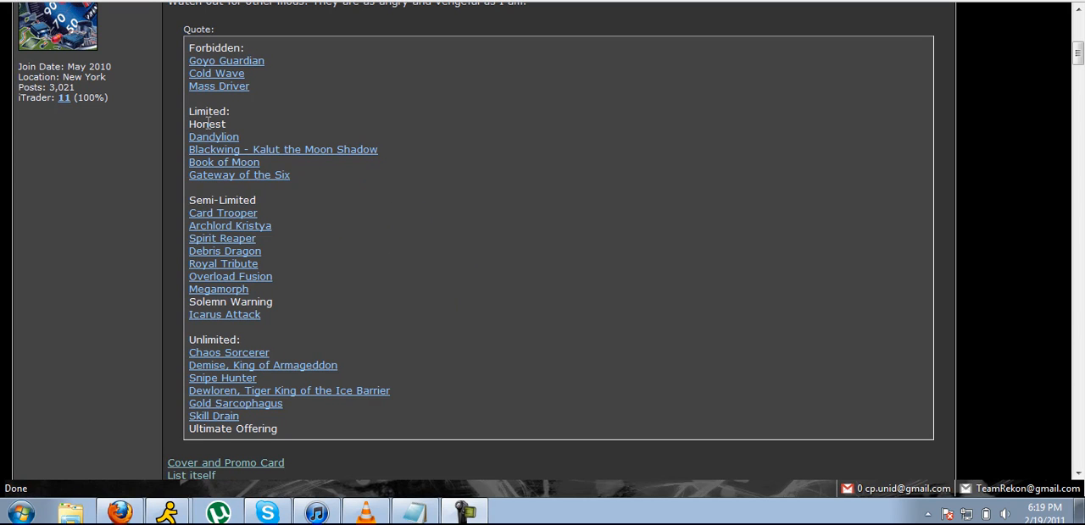
mouse_move(356, 84)
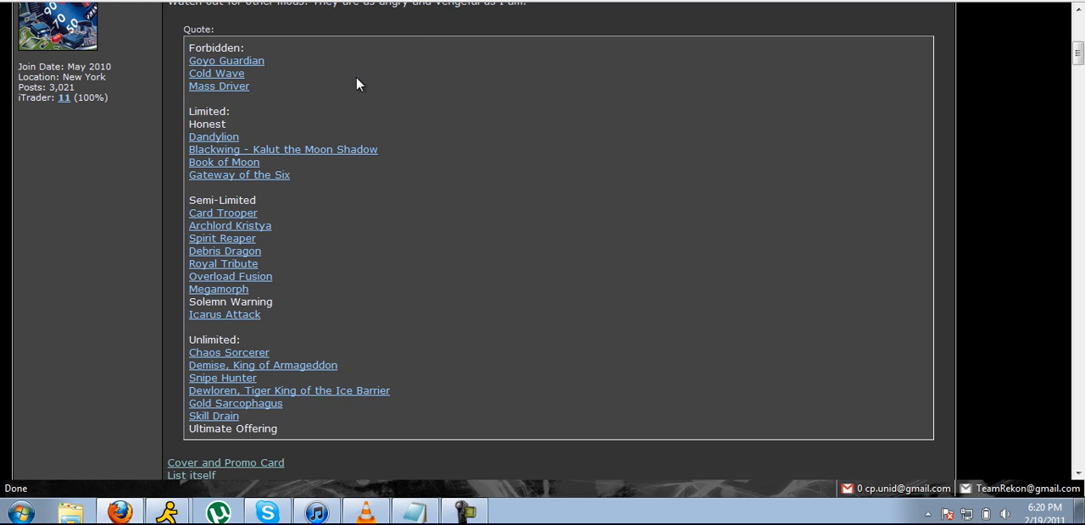
mouse_move(312, 46)
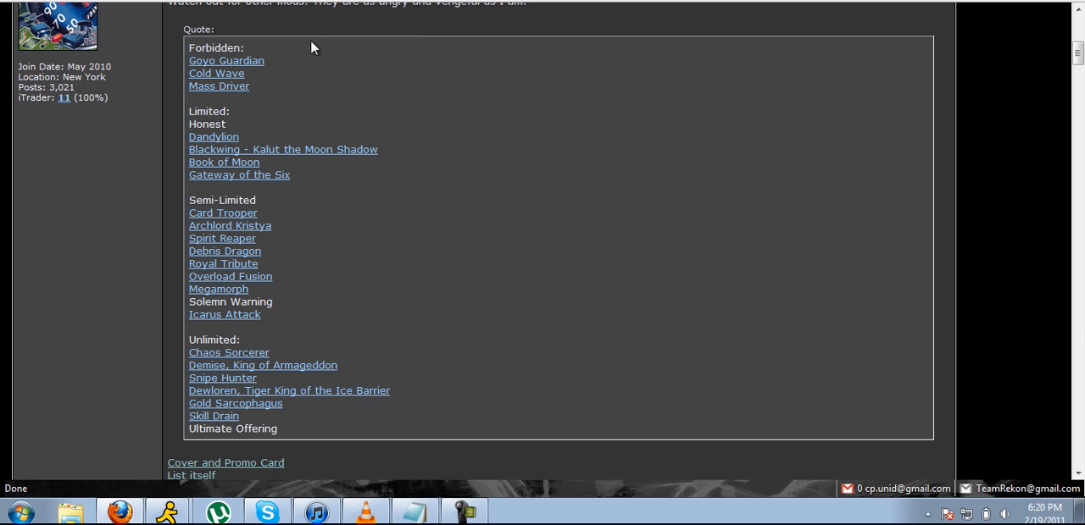
mouse_move(199, 25)
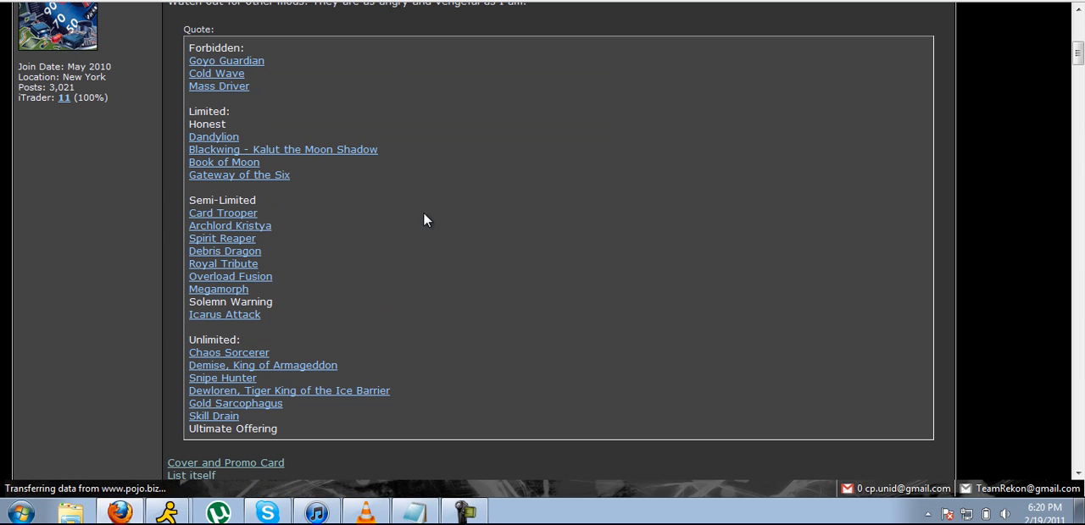
mouse_move(384, 187)
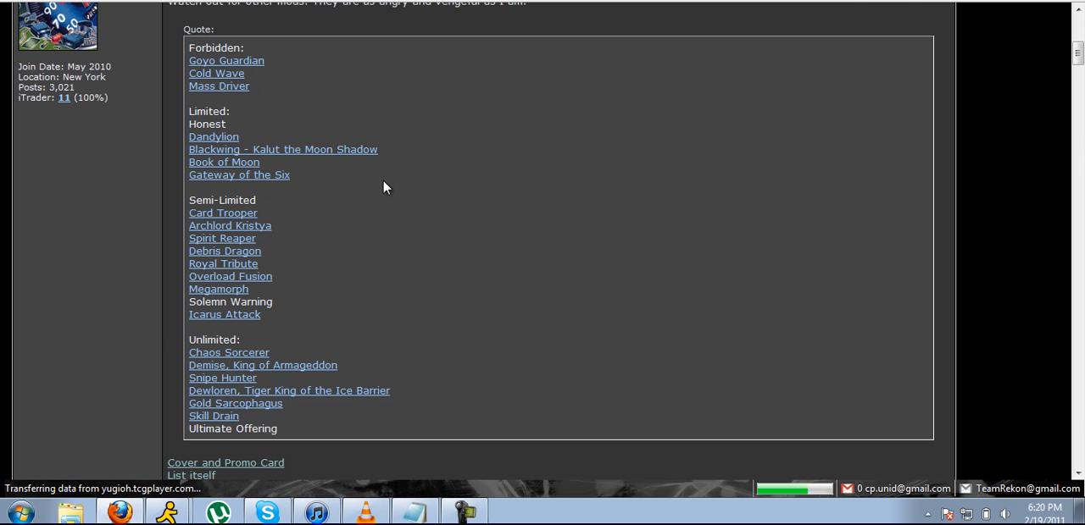
mouse_move(716, 6)
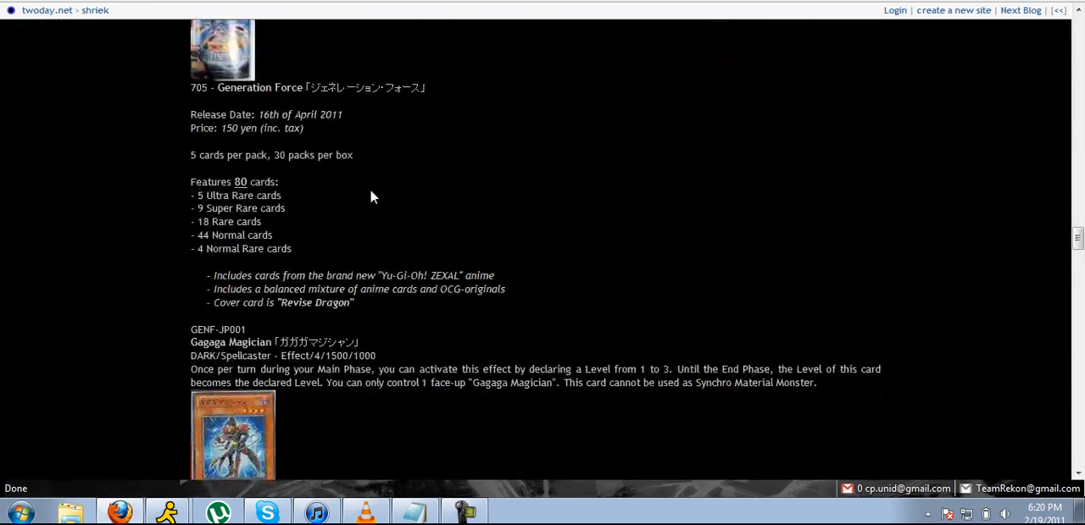
Go to the Banned Lists section from the blog's Navigation sidebar.
scroll("down", 3)
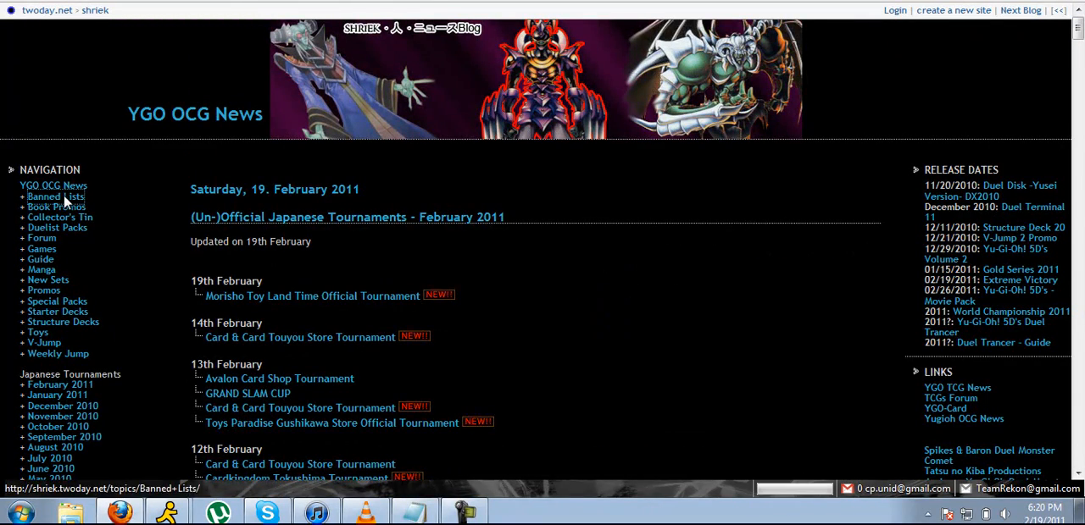
left_click(56, 196)
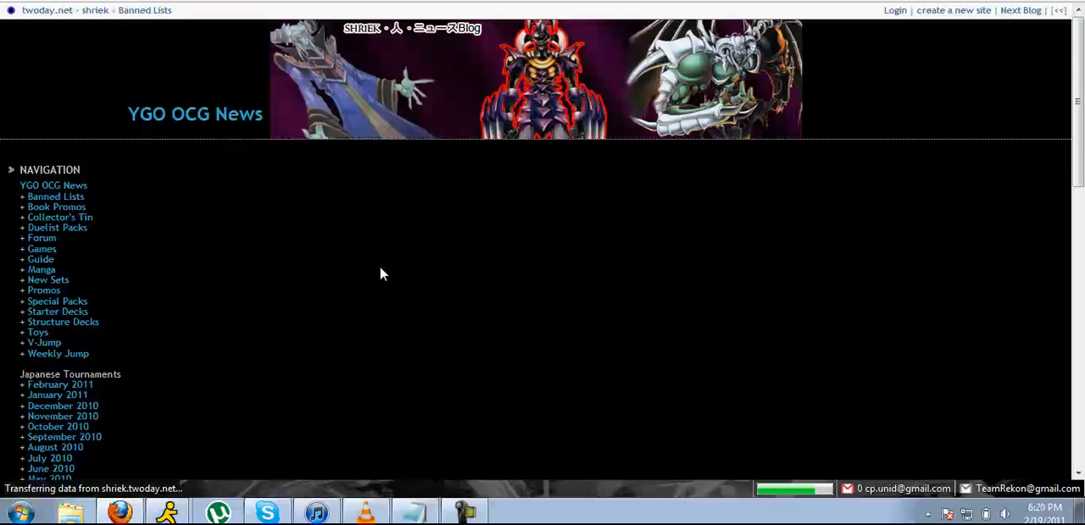
Scroll down to the 03/01/2011 Forbidden, Restriction and Semi-Restriction card lists.
scroll("down", 3)
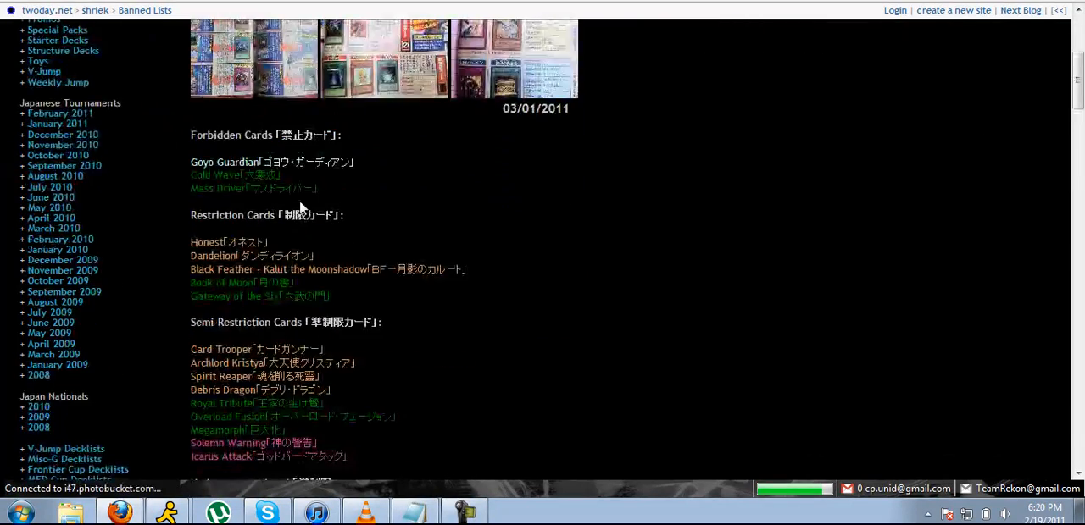
scroll("down", 3)
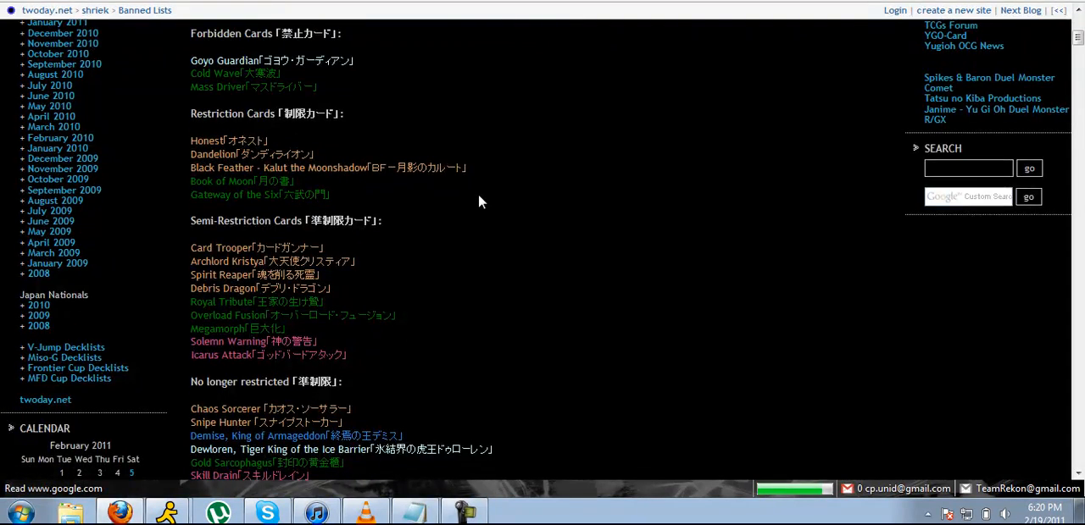
scroll("down", 3)
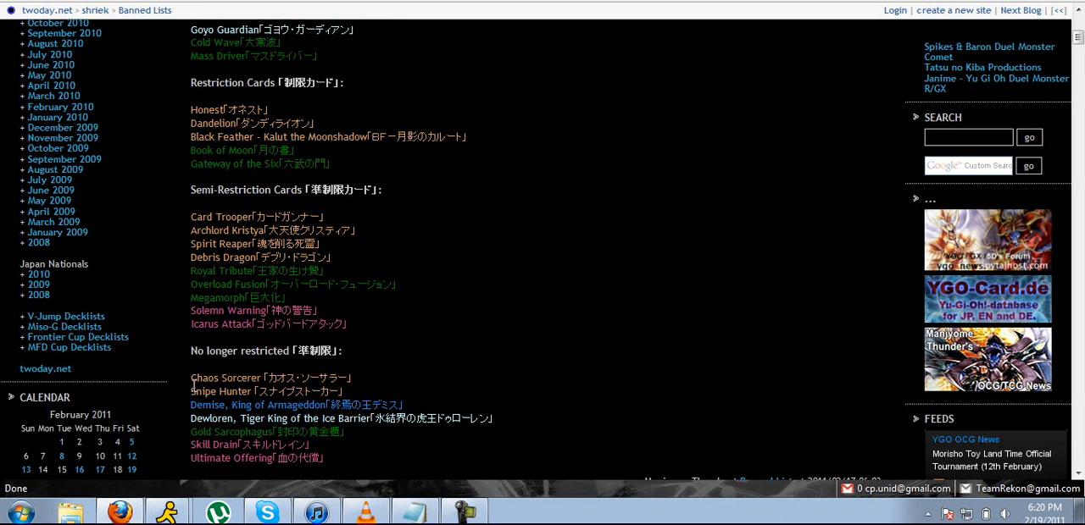
mouse_move(311, 55)
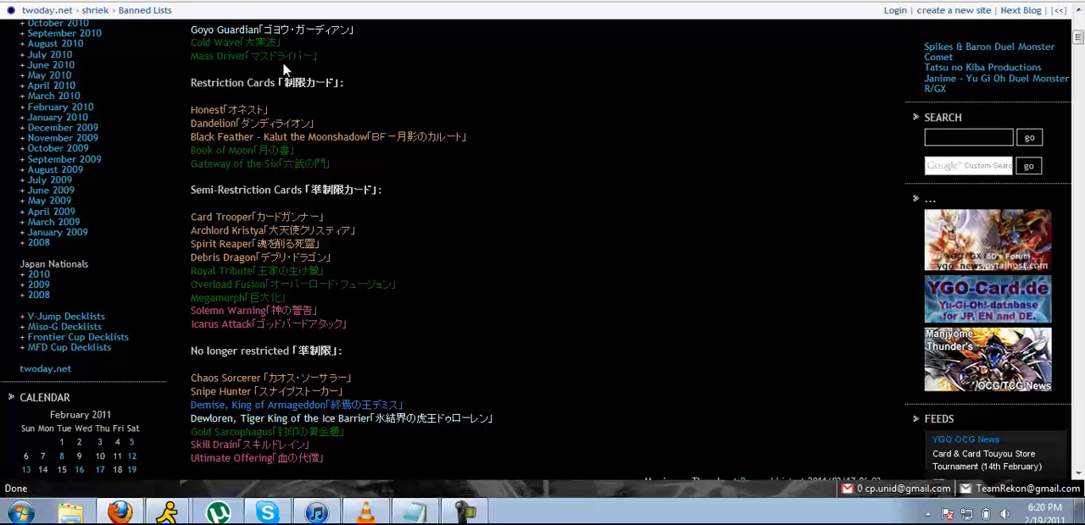
mouse_move(275, 113)
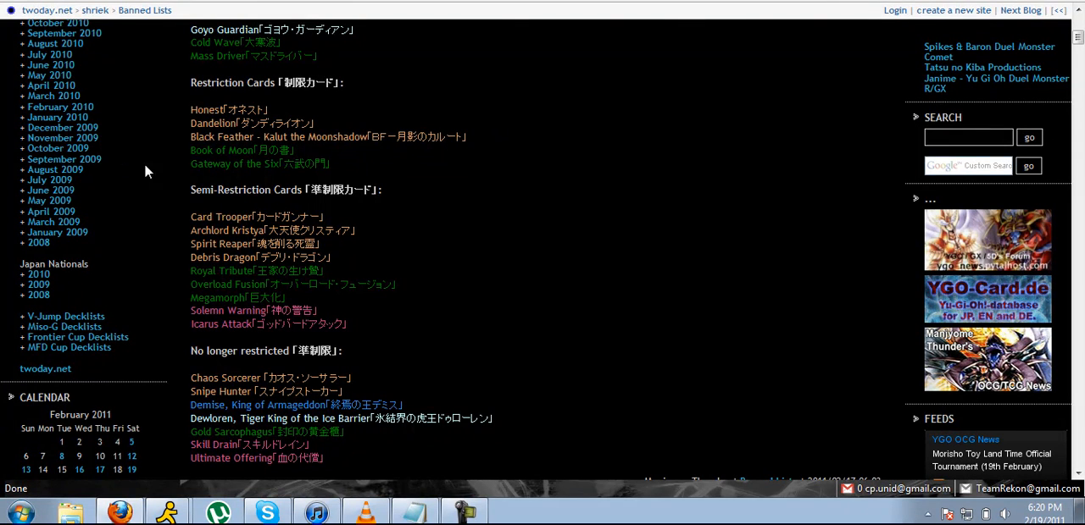
mouse_move(364, 171)
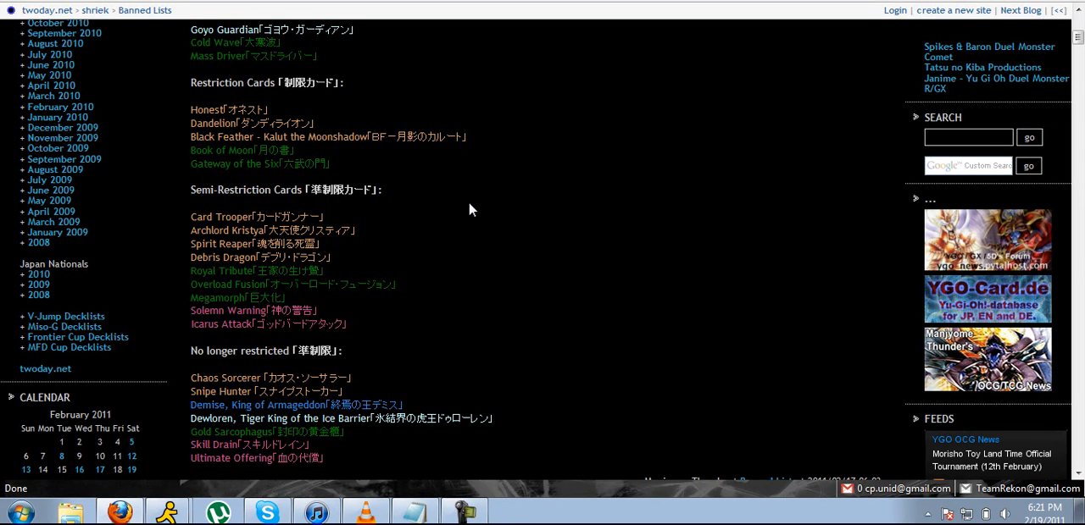
mouse_move(489, 494)
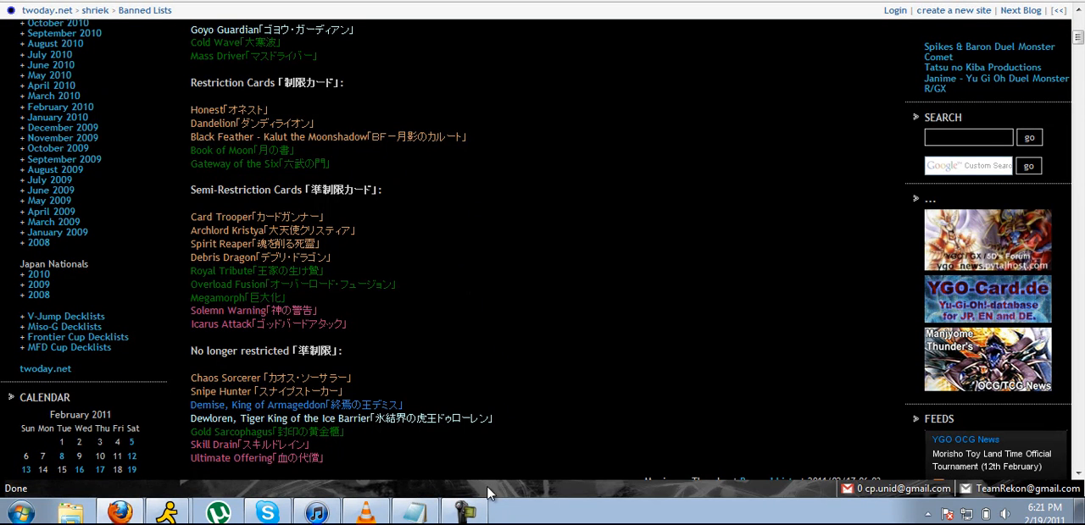